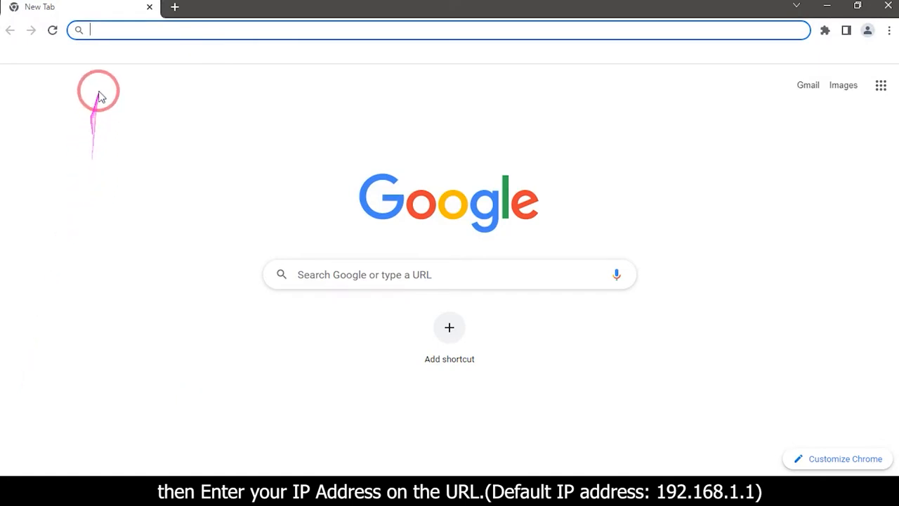
Step: Load the router's login page at 192.168.1.1 in Chrome
left_click(102, 30)
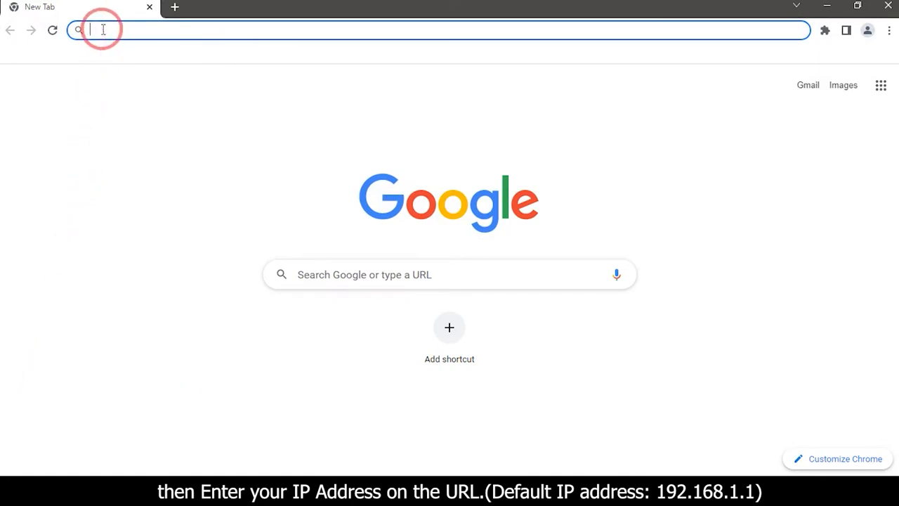
type("1")
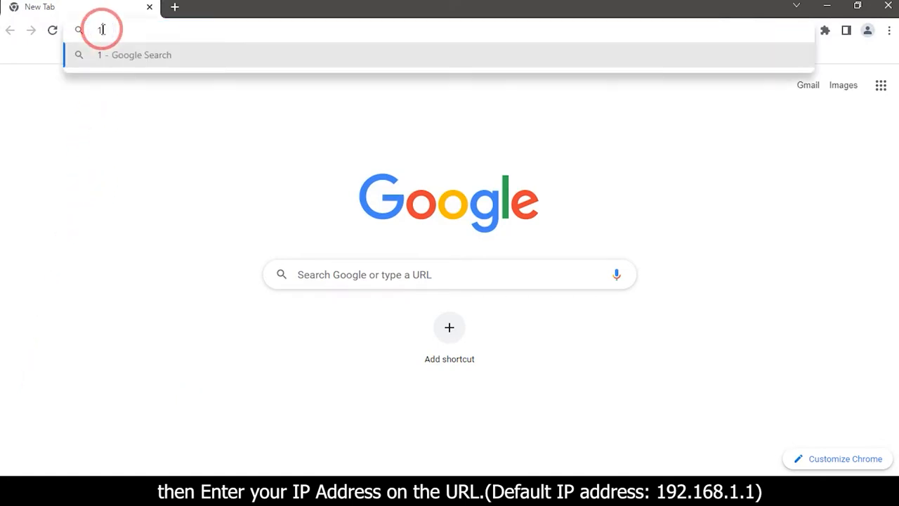
type("92.168.1.1/login.html")
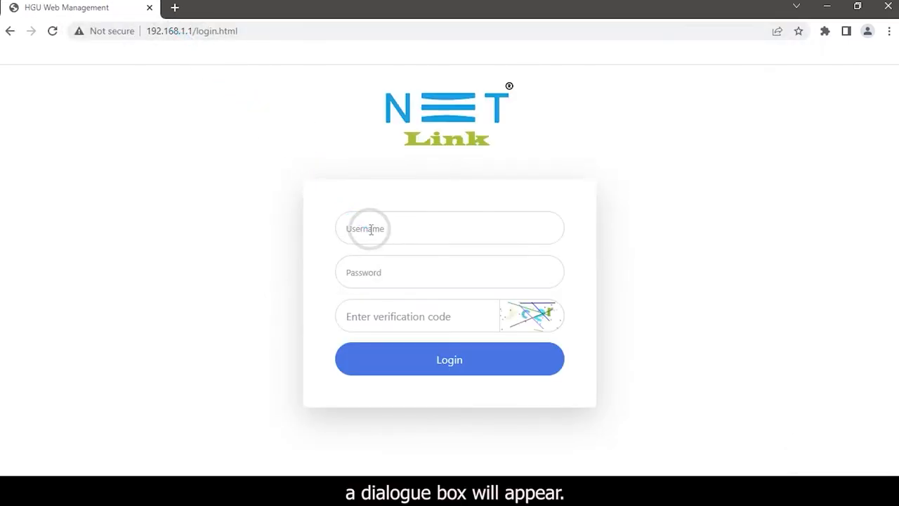
Step: Sign in as admin with the password and verification code to reach the H225 dashboard
left_click(364, 227)
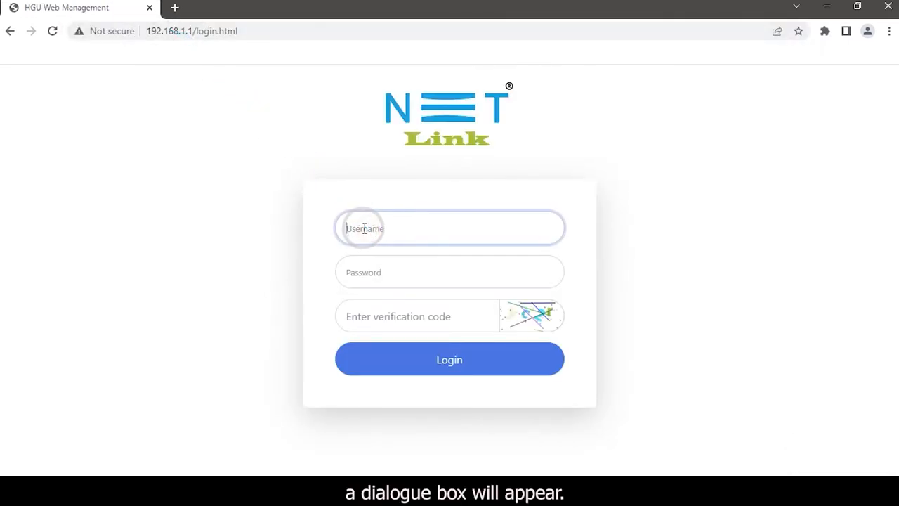
type("admin")
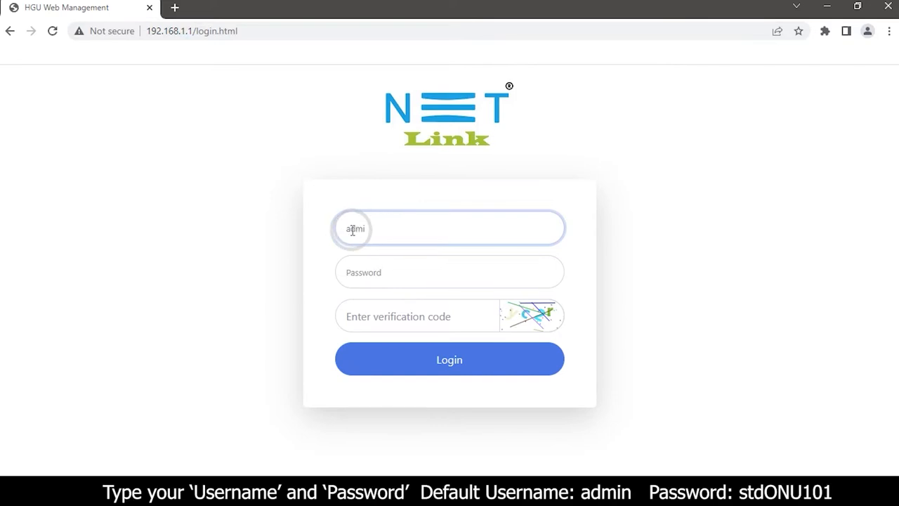
left_click(449, 271)
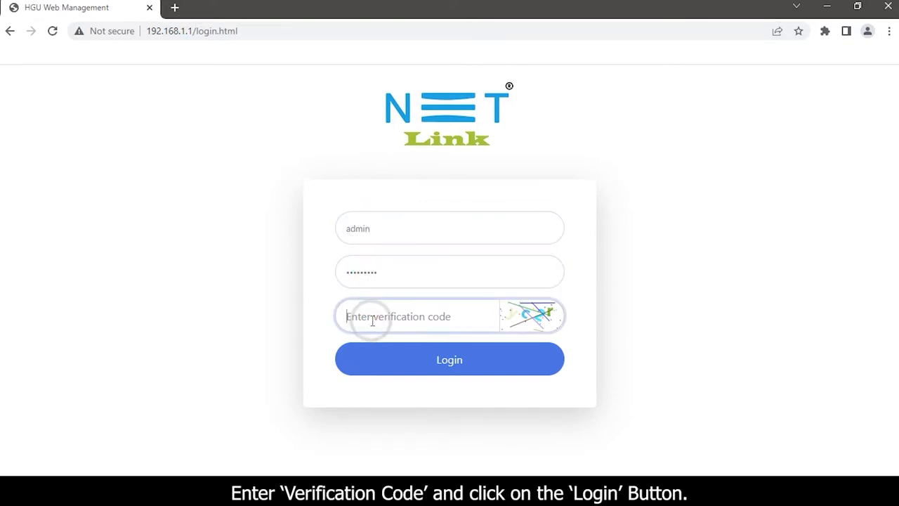
type("yc2r")
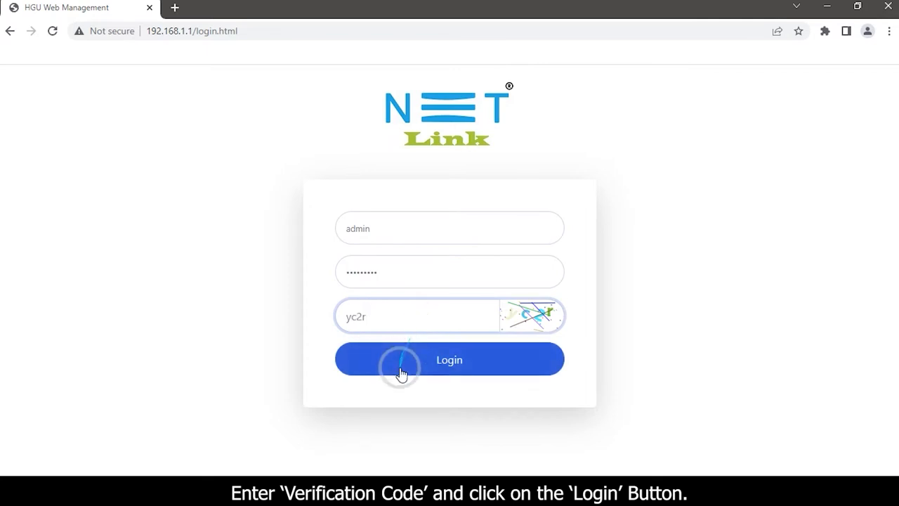
left_click(449, 359)
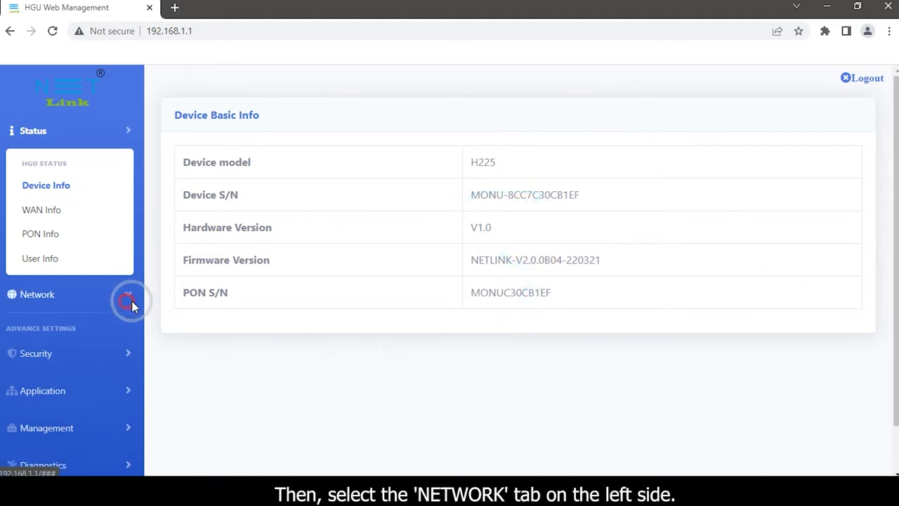
Step: Expand Network and open the WLAN 2.4G Basic Setting page
left_click(38, 294)
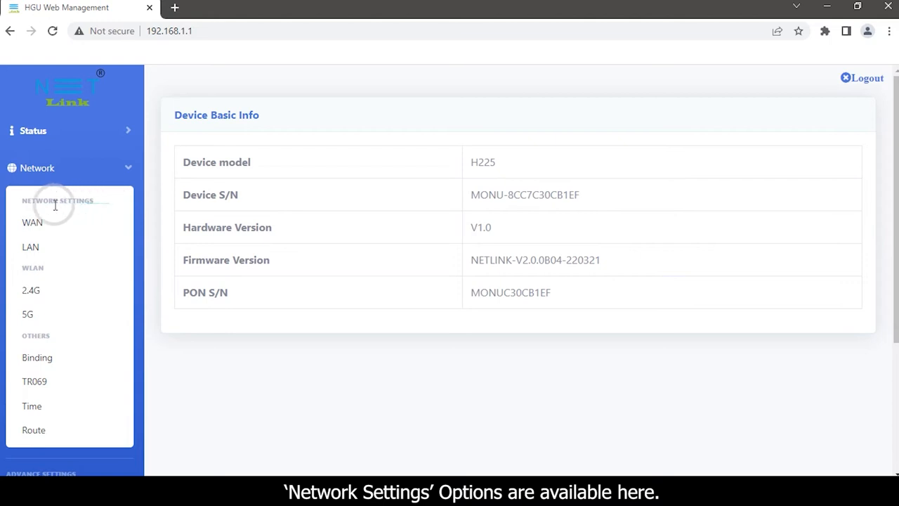
mouse_move(21, 236)
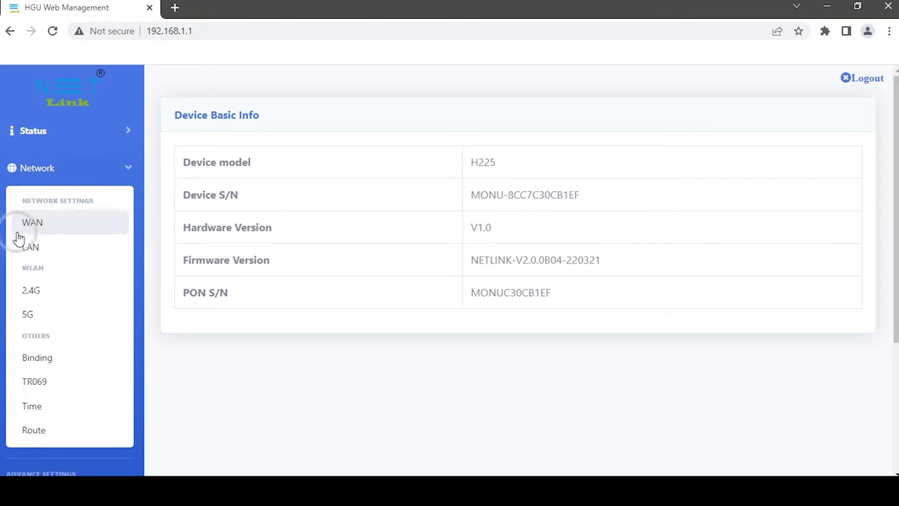
left_click(30, 291)
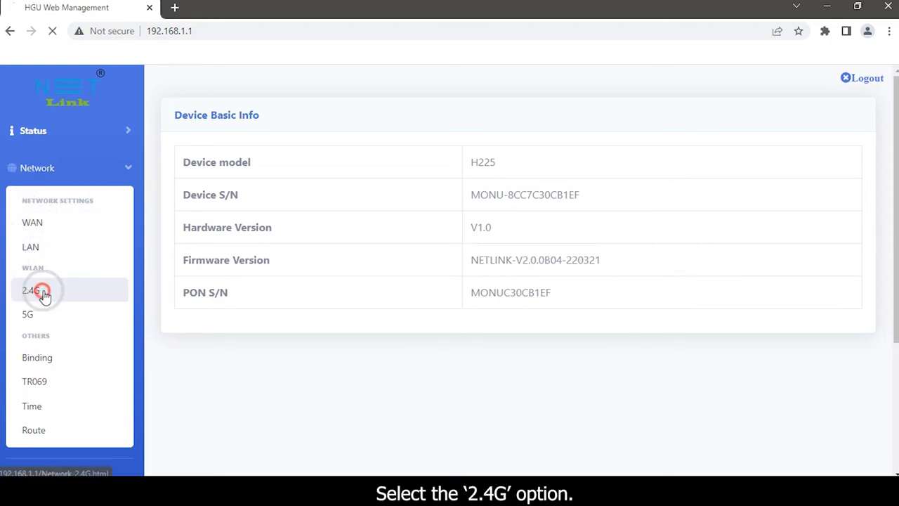
left_click(31, 290)
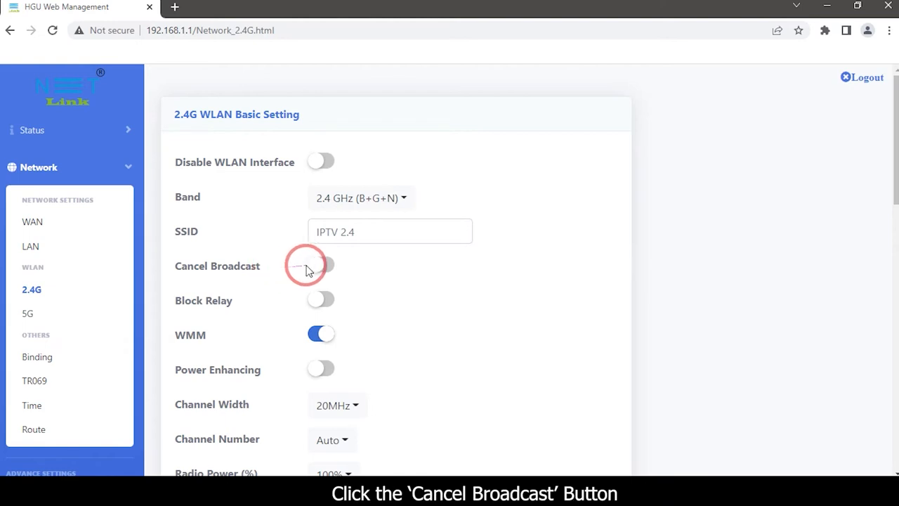
Step: Enable Cancel Broadcast for 2.4G, submit it, then log out via Status > Device Info
left_click(321, 265)
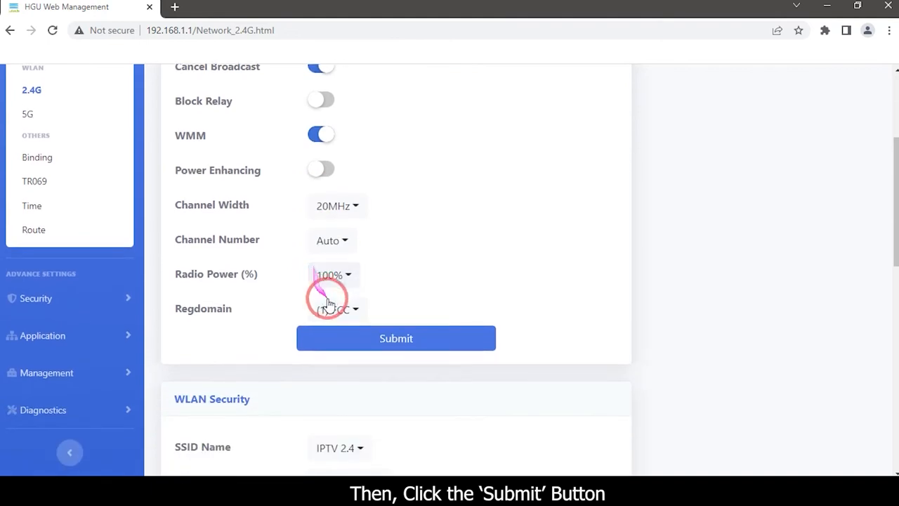
left_click(376, 338)
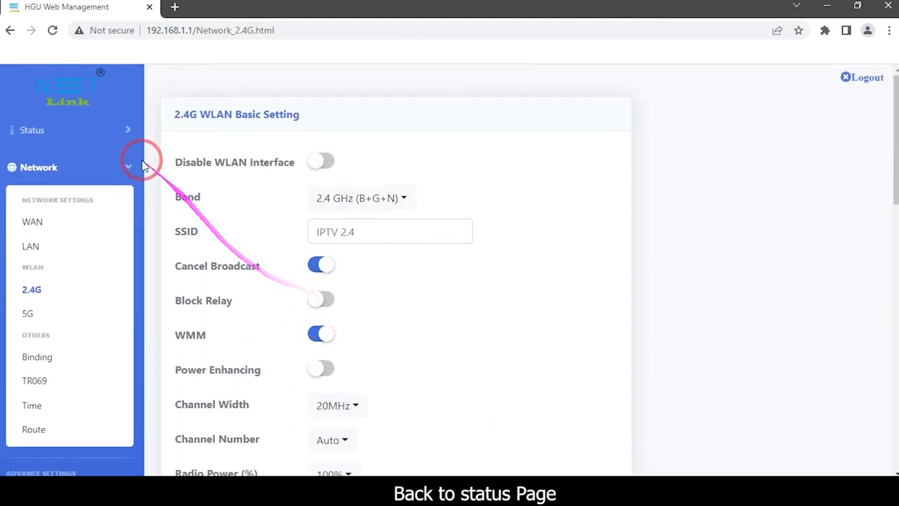
left_click(29, 130)
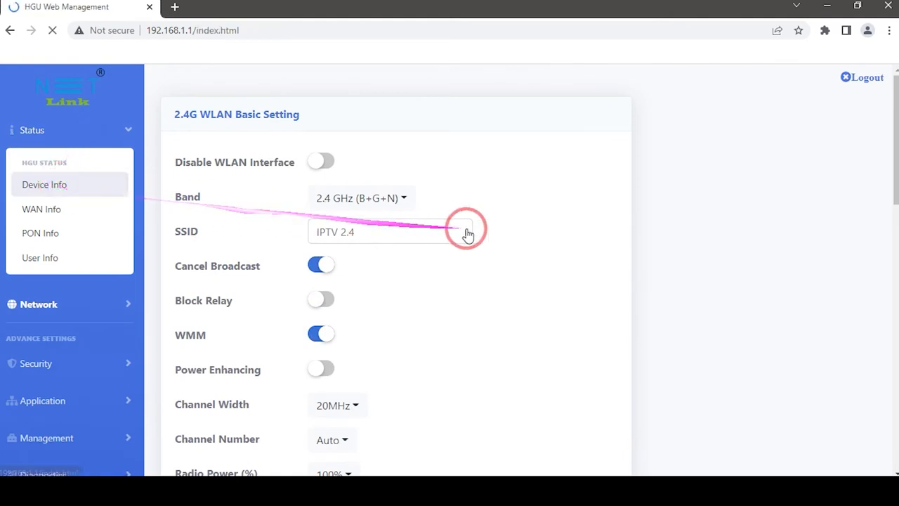
left_click(863, 77)
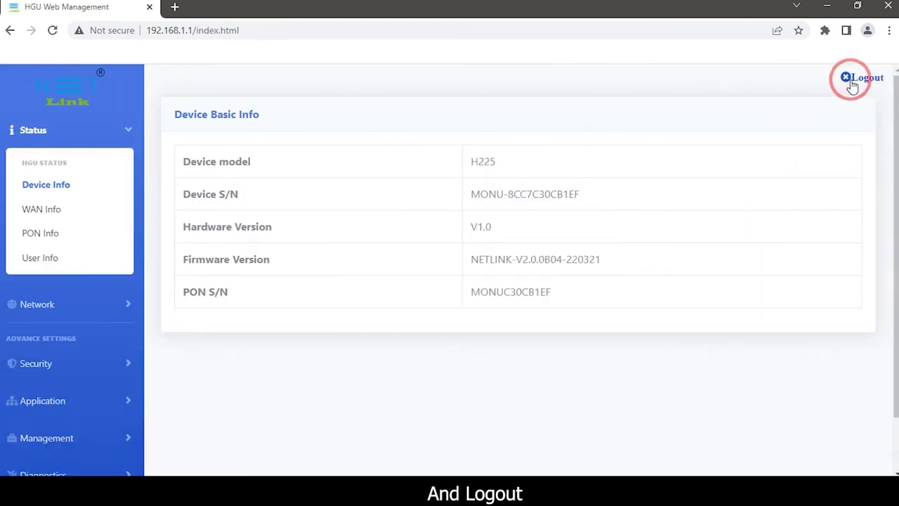
left_click(860, 77)
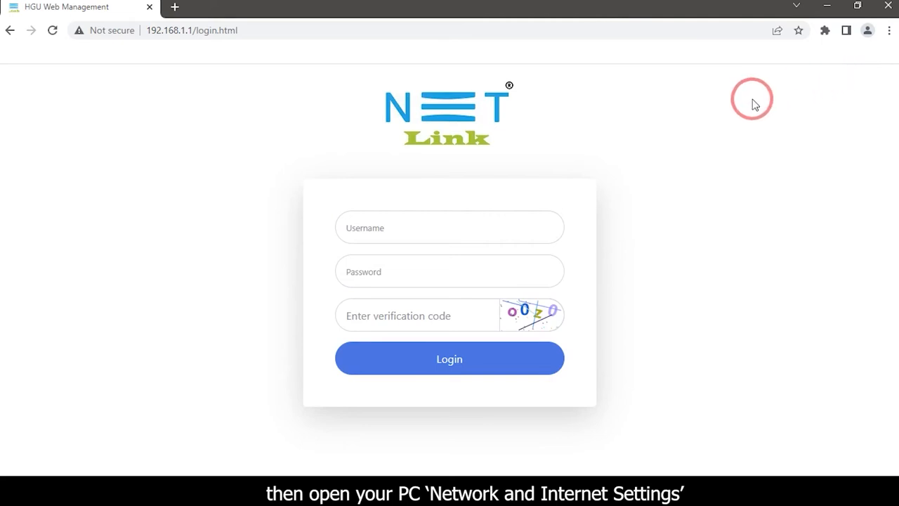
mouse_move(794, 371)
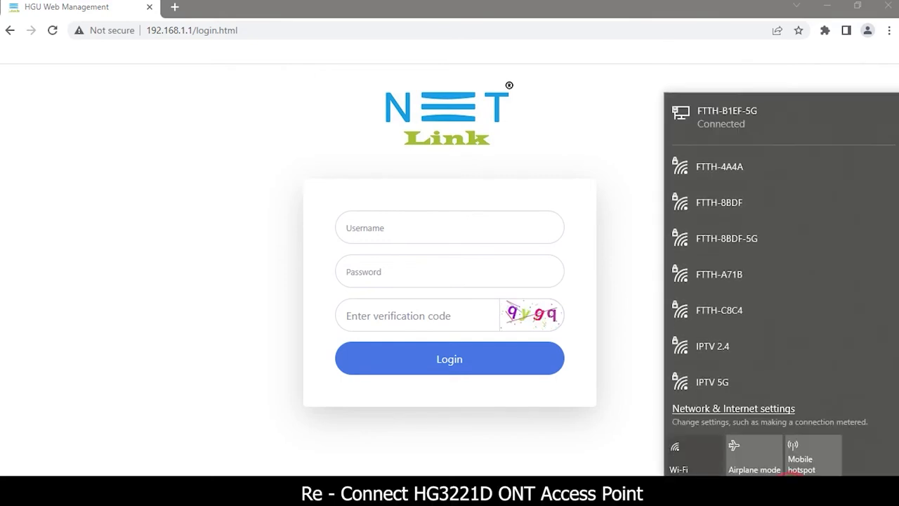
Step: Try joining IPTV 2.4 with its security key, then close the can't-connect error
left_click(712, 345)
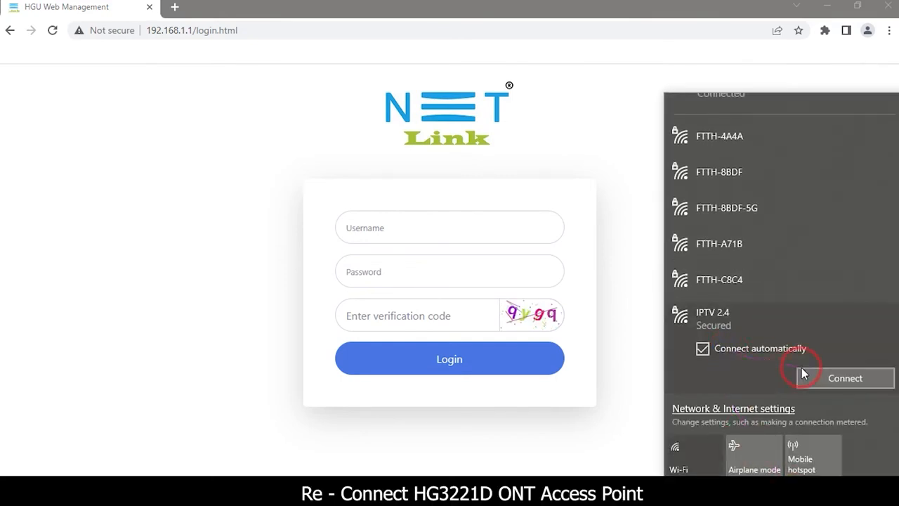
left_click(845, 378)
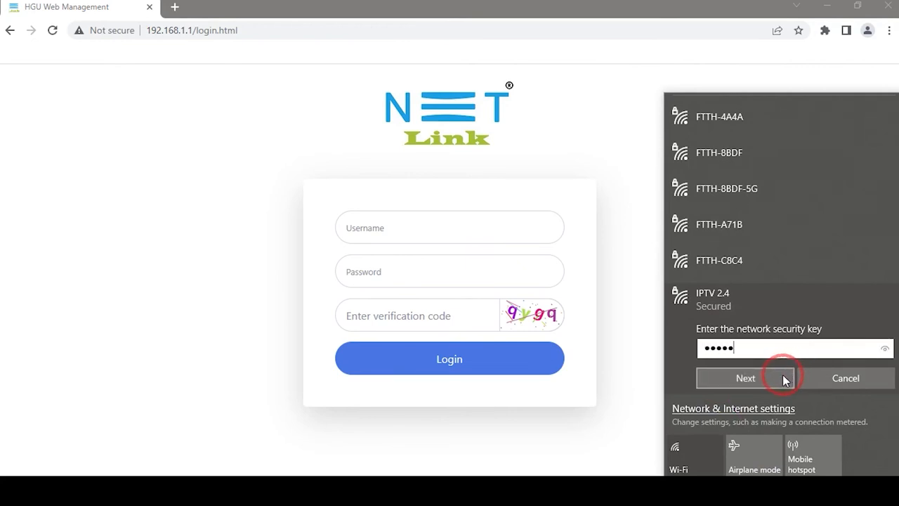
left_click(746, 378)
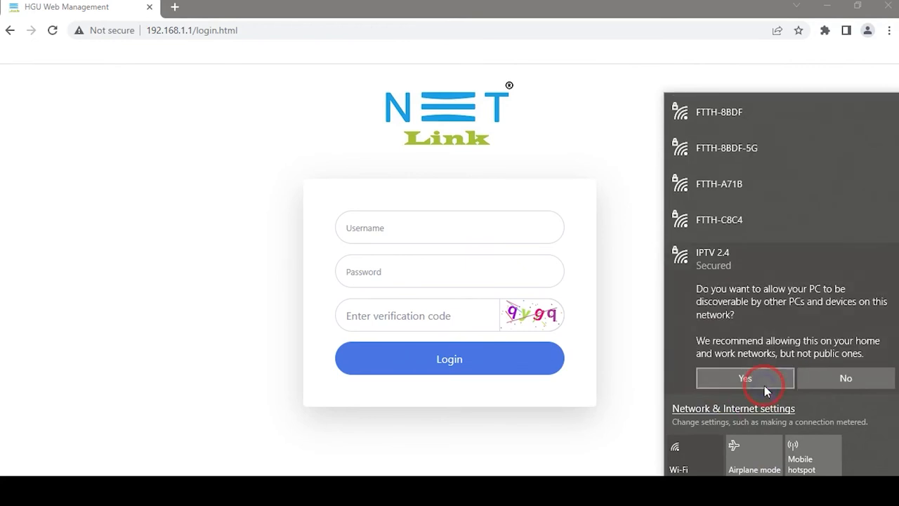
left_click(745, 378)
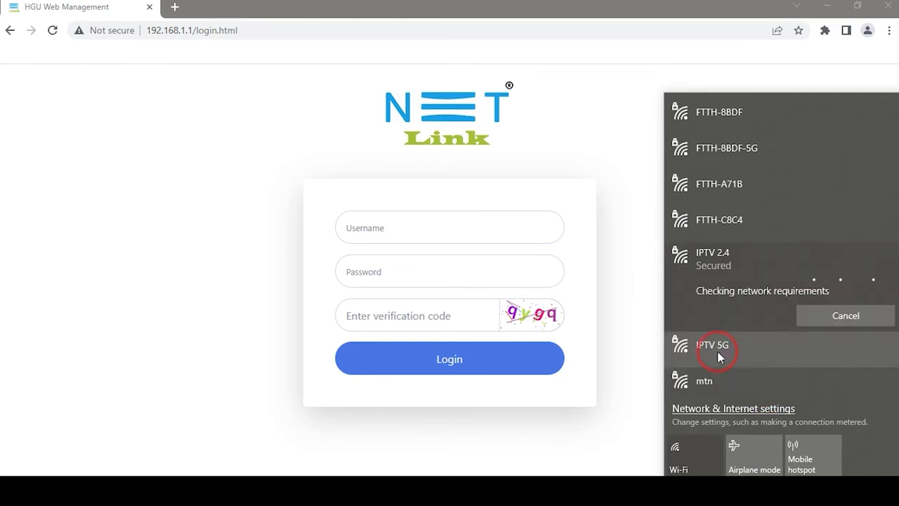
mouse_move(693, 374)
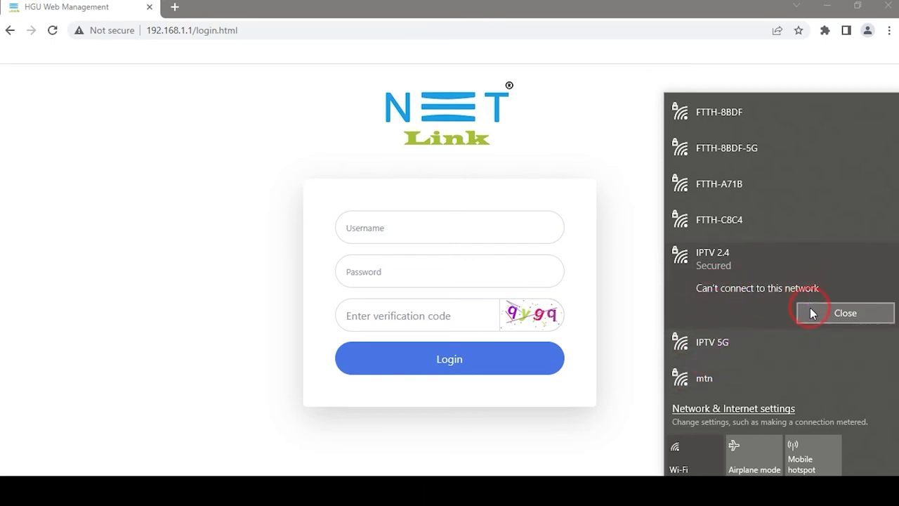
left_click(850, 313)
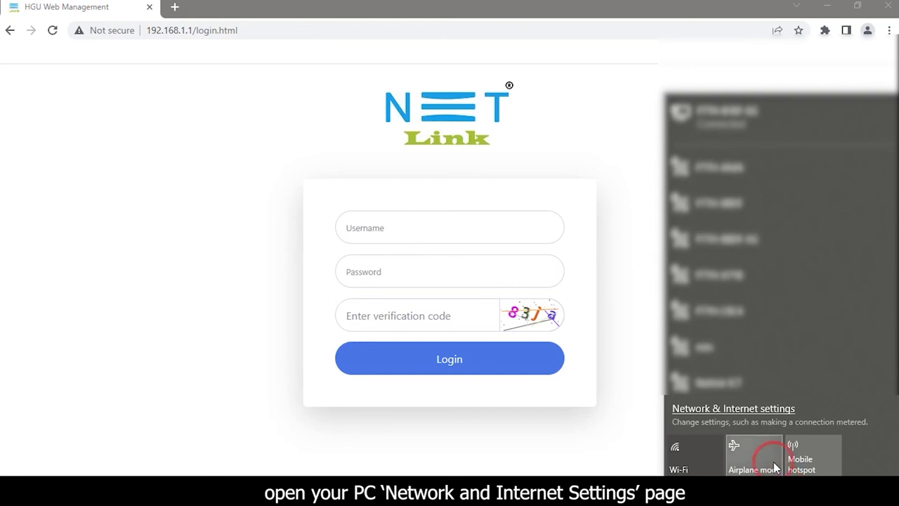
Step: Add Hidden Network with SSID 'IPTV 2.4' and its security key until Connected
scroll("down", 3)
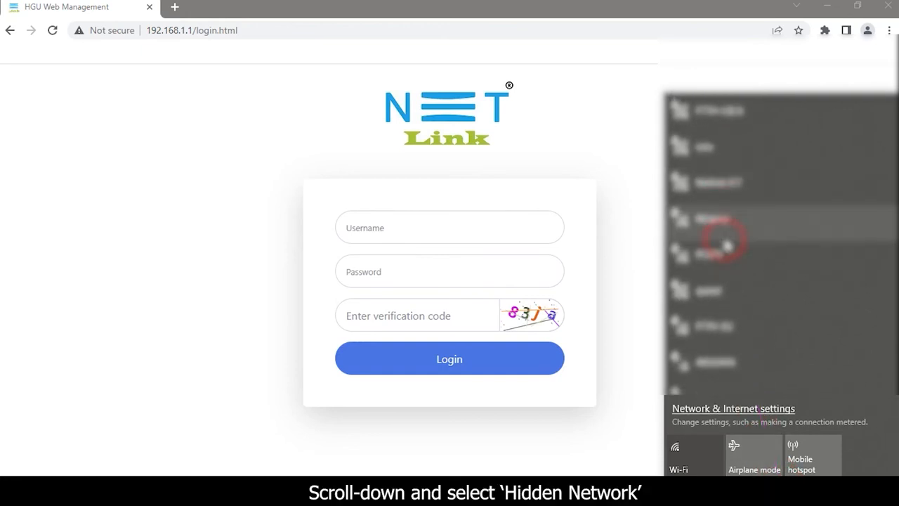
scroll("down", 3)
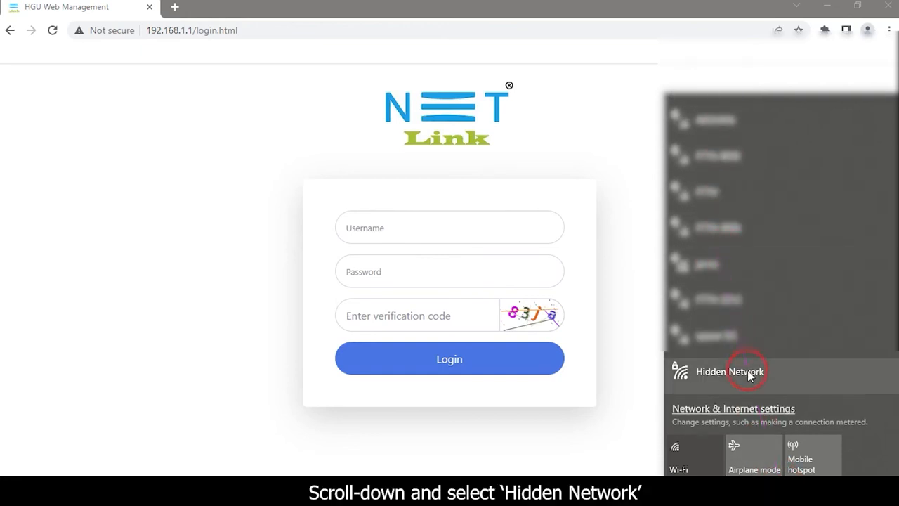
left_click(730, 371)
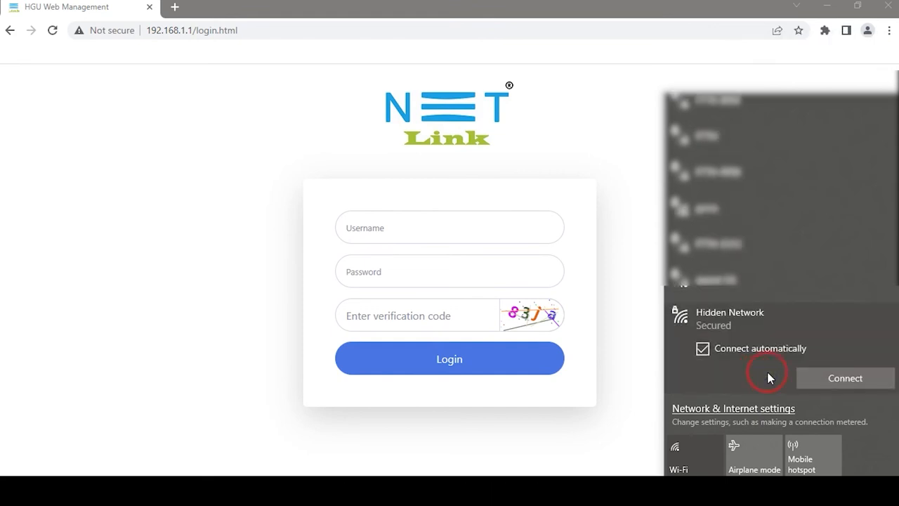
left_click(845, 377)
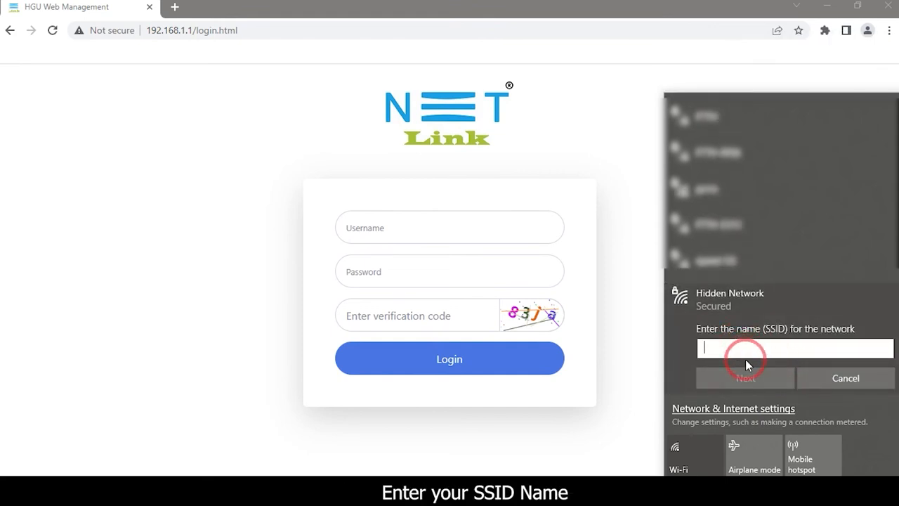
type("IPTV 2.4")
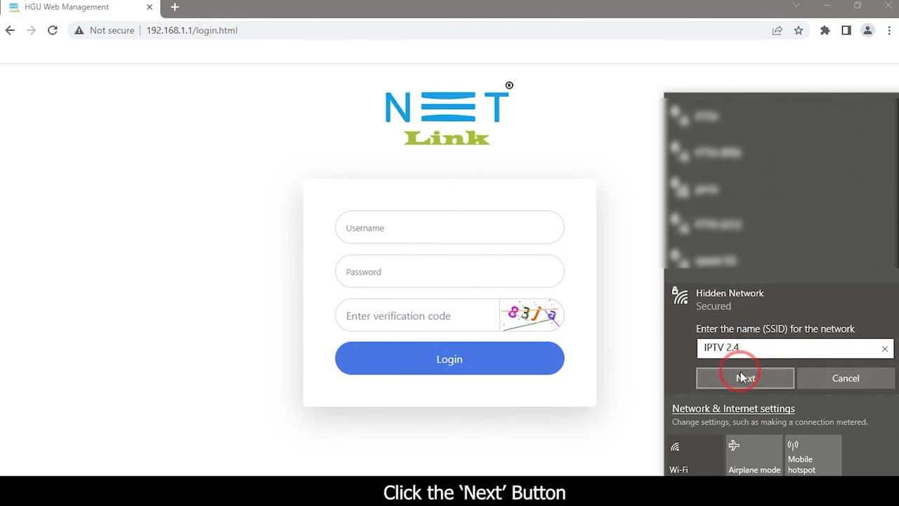
left_click(744, 378)
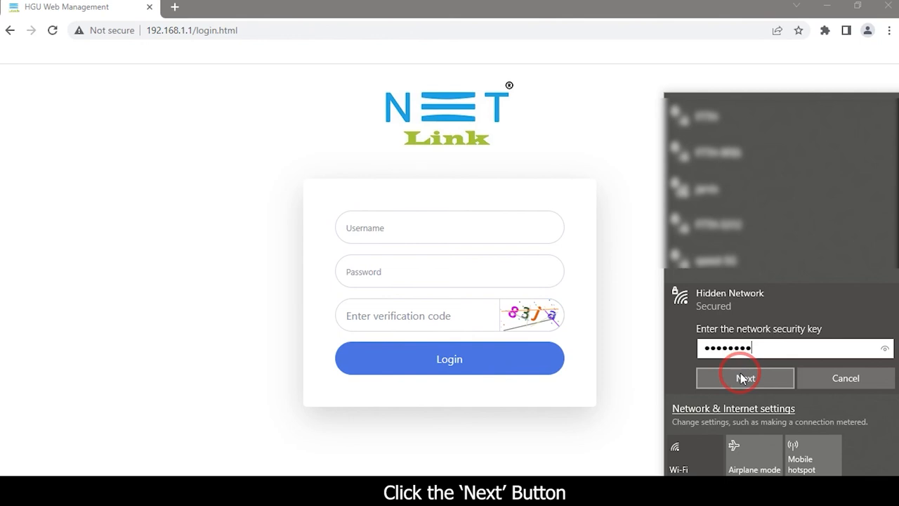
left_click(746, 378)
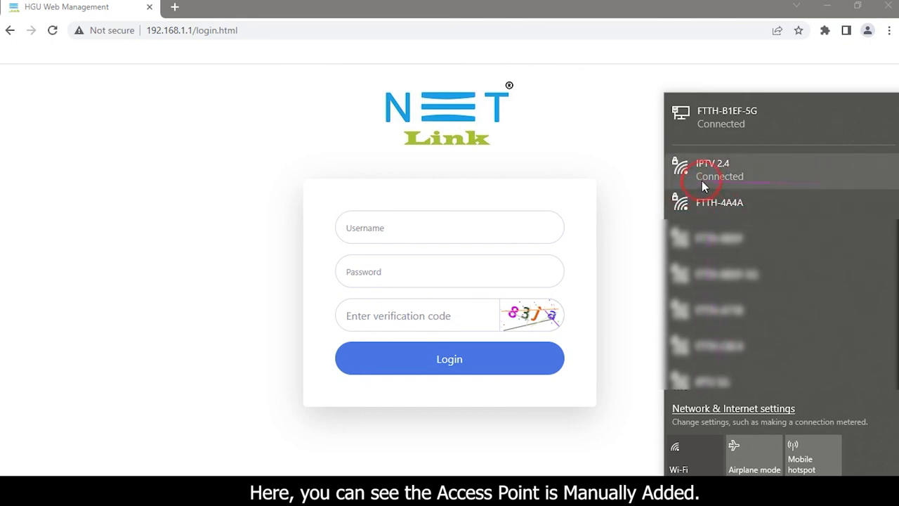
mouse_move(741, 179)
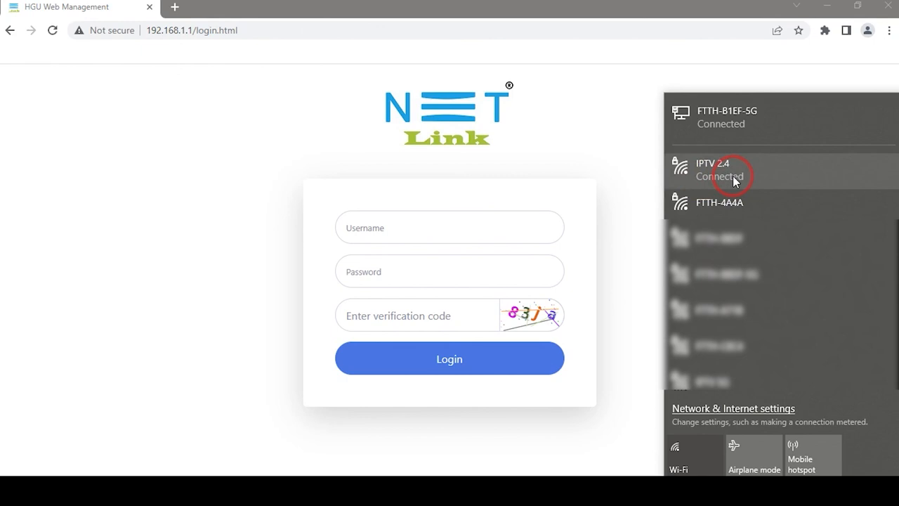
mouse_move(645, 181)
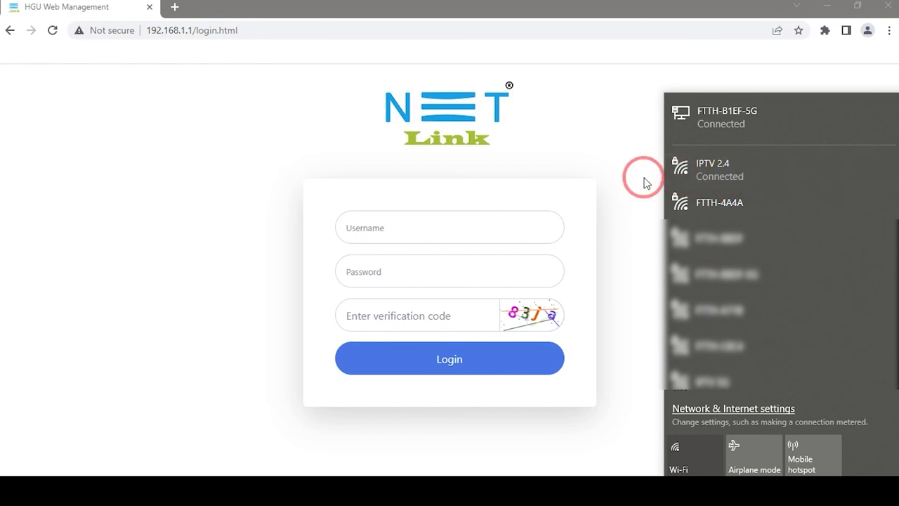